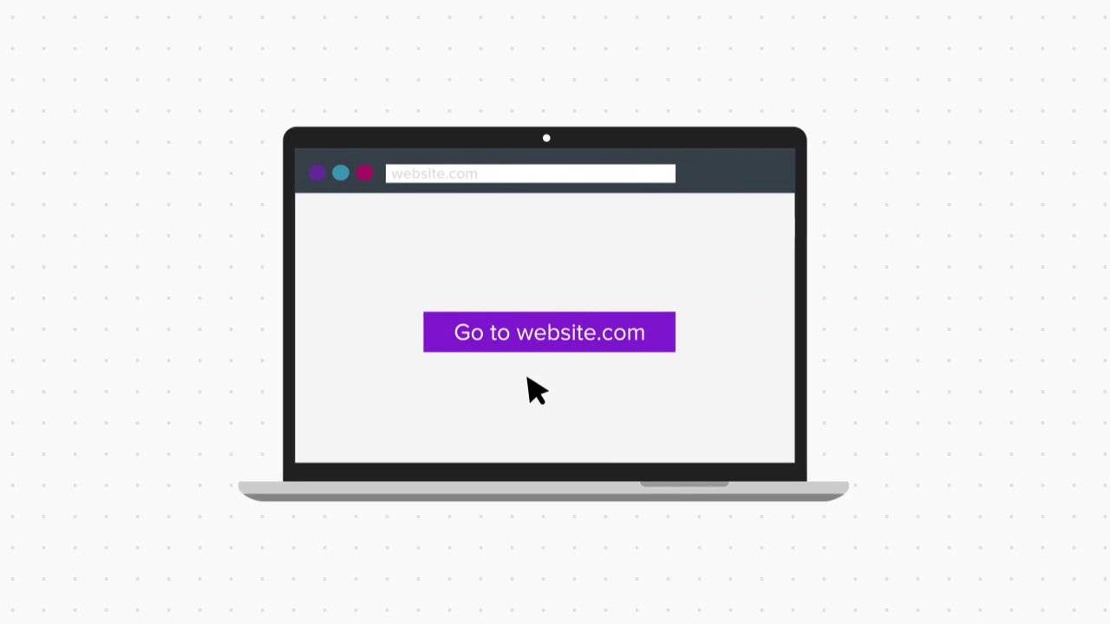
left_click(549, 332)
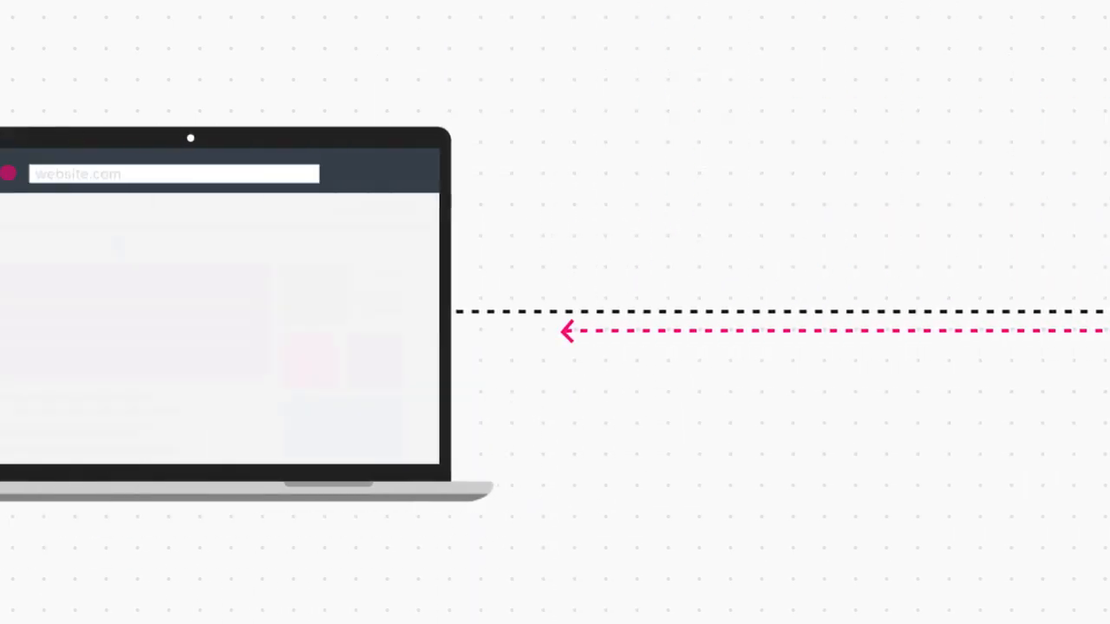